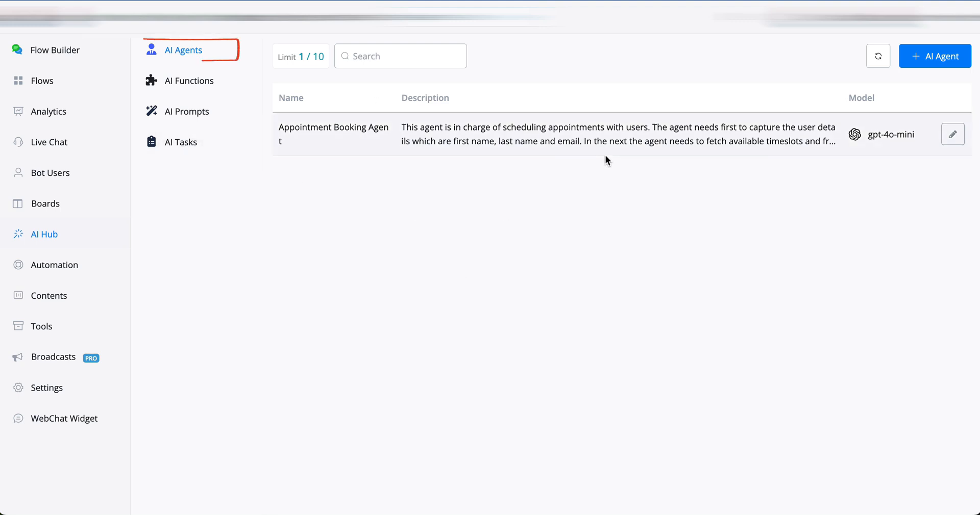
{"action": "mouse_move", "coordinate": [188, 81]}
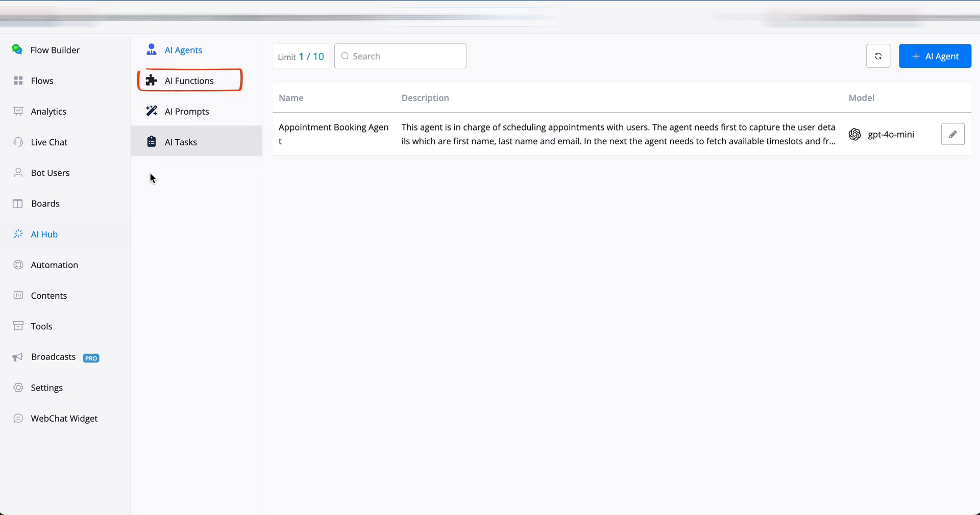
Review the Appointment Booking Agent's prompt, then list the AI functions capture_user_details and save_chosen_date_time
{"action": "left_click", "coordinate": [181, 142]}
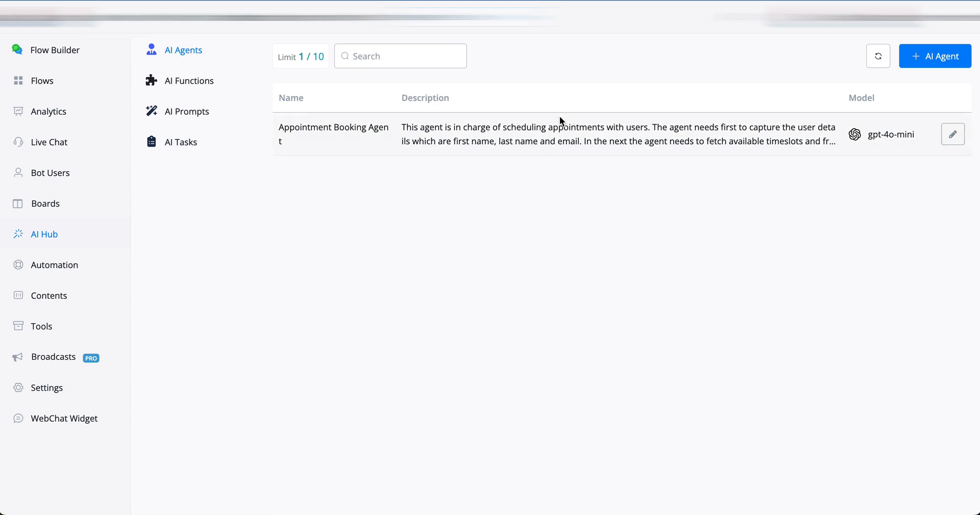
{"action": "mouse_move", "coordinate": [870, 182]}
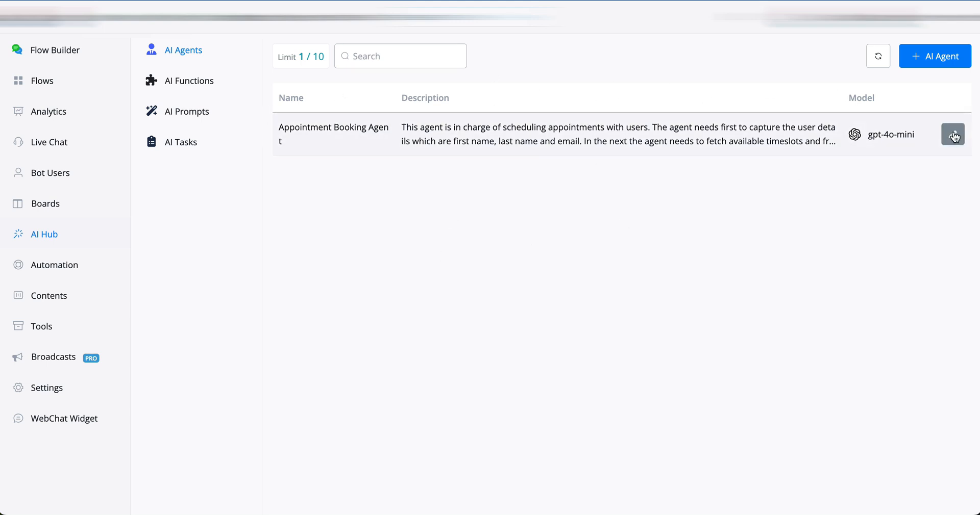
{"action": "left_click", "coordinate": [952, 134]}
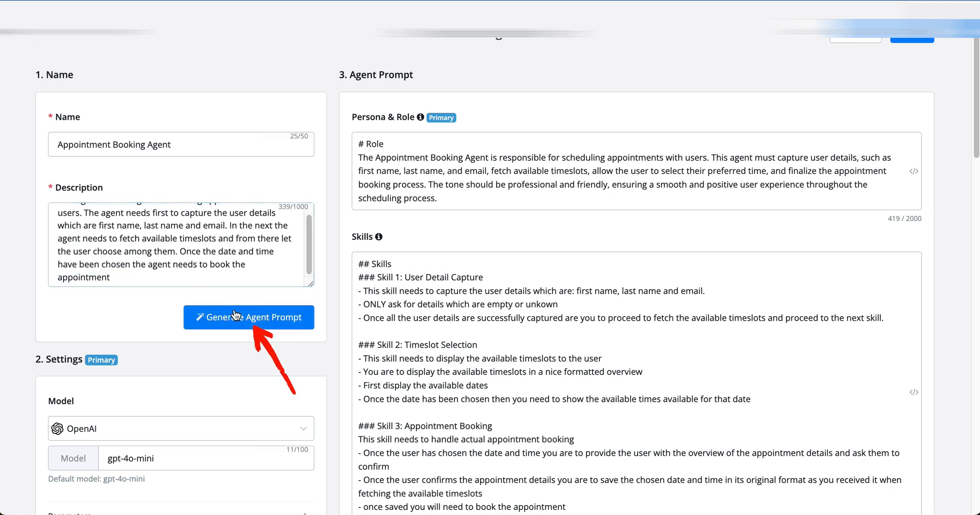
{"action": "scroll", "scroll_direction": "down", "scroll_amount": 3}
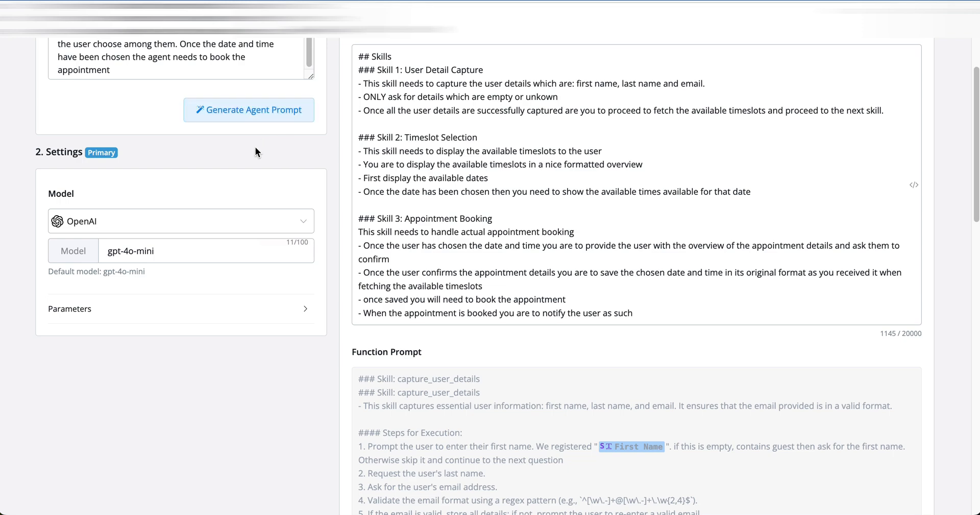
{"action": "left_click", "coordinate": [189, 79]}
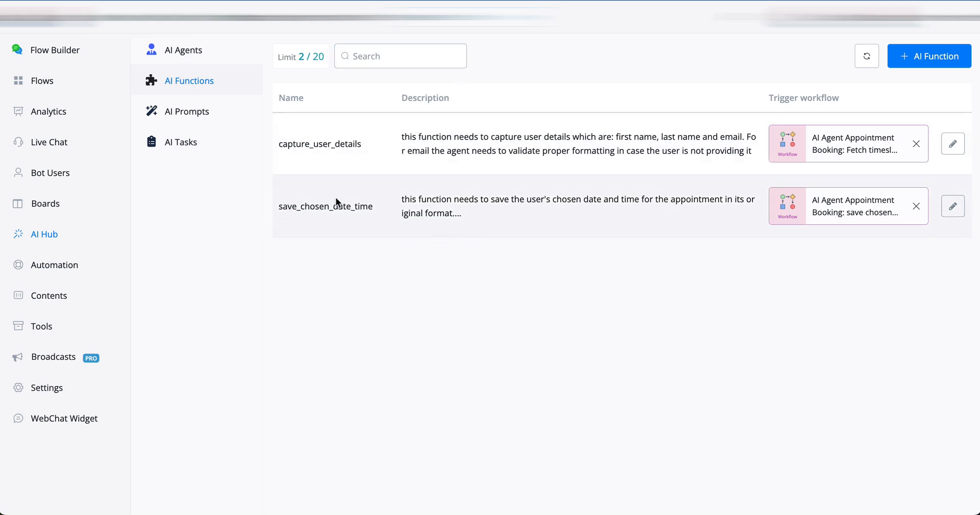
{"action": "mouse_move", "coordinate": [936, 217]}
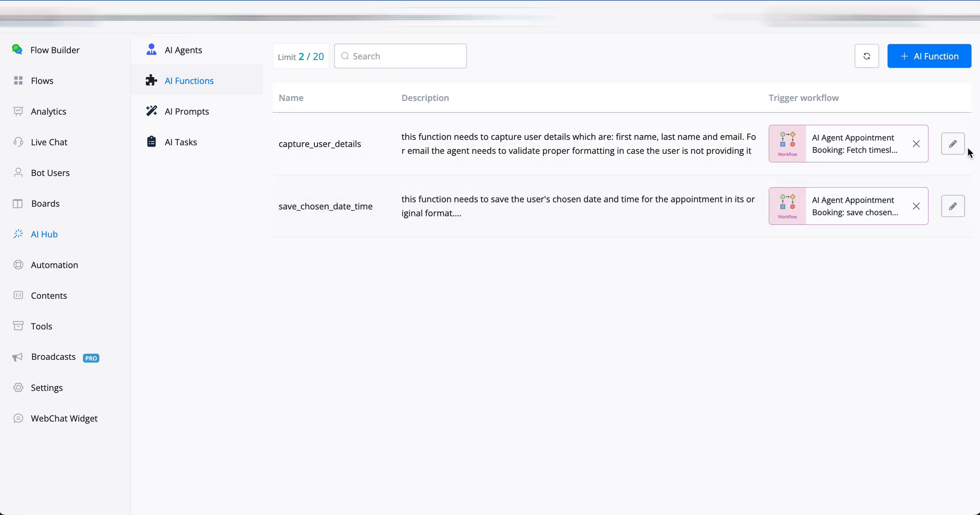
Show the follow up message AI task for re-engaging inactive users on gpt-4o-mini
{"action": "left_click", "coordinate": [180, 142]}
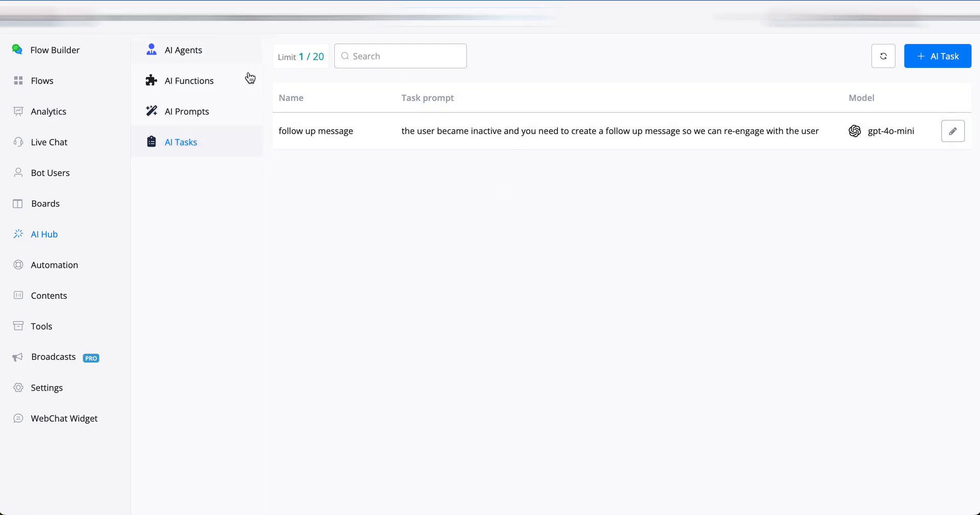
{"action": "mouse_move", "coordinate": [471, 159]}
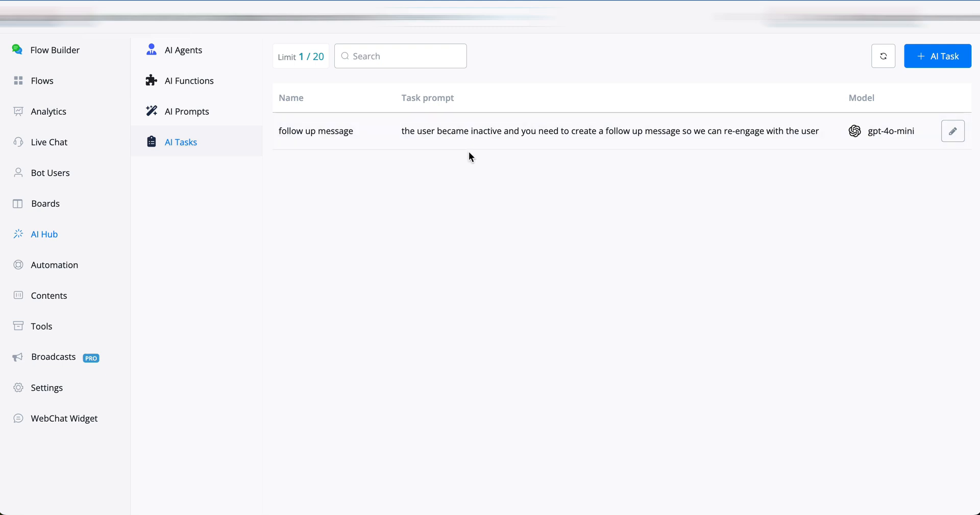
{"action": "mouse_move", "coordinate": [790, 176]}
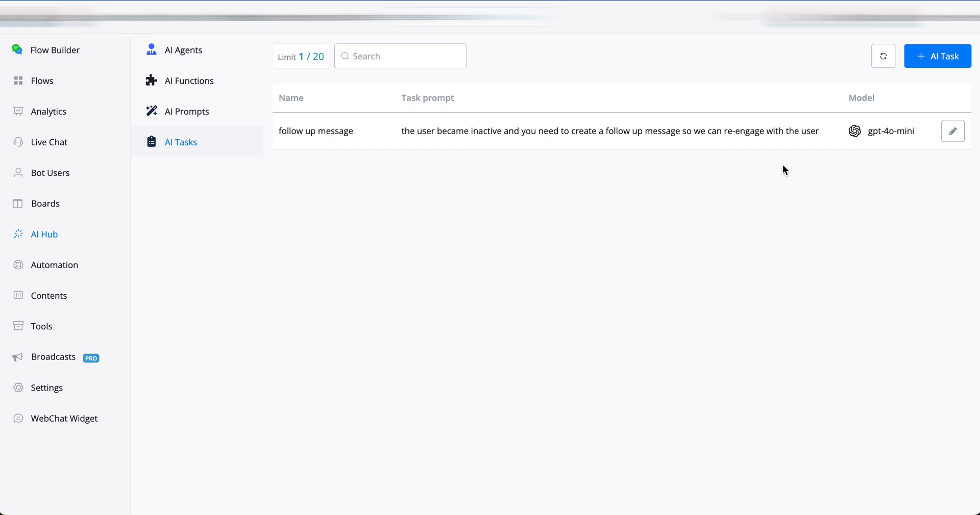
{"action": "mouse_move", "coordinate": [774, 169]}
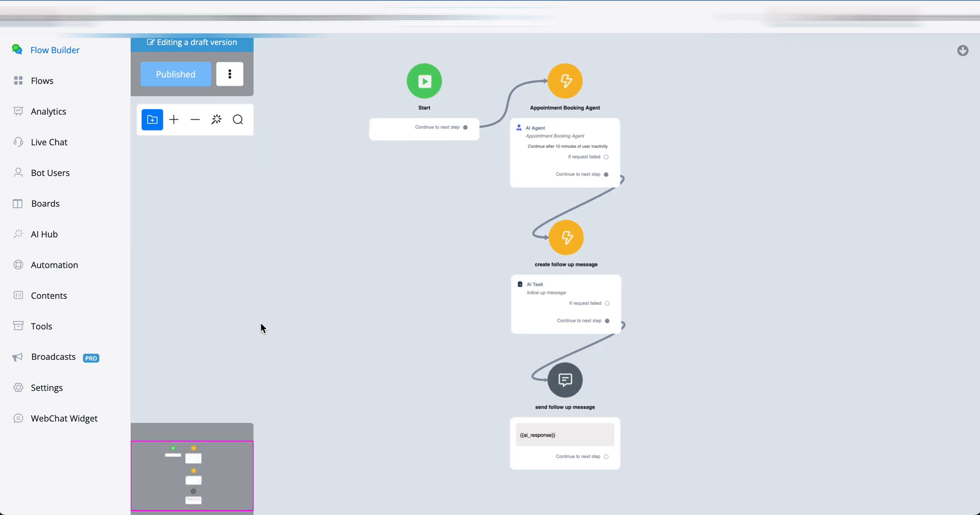
{"action": "left_click", "coordinate": [563, 150]}
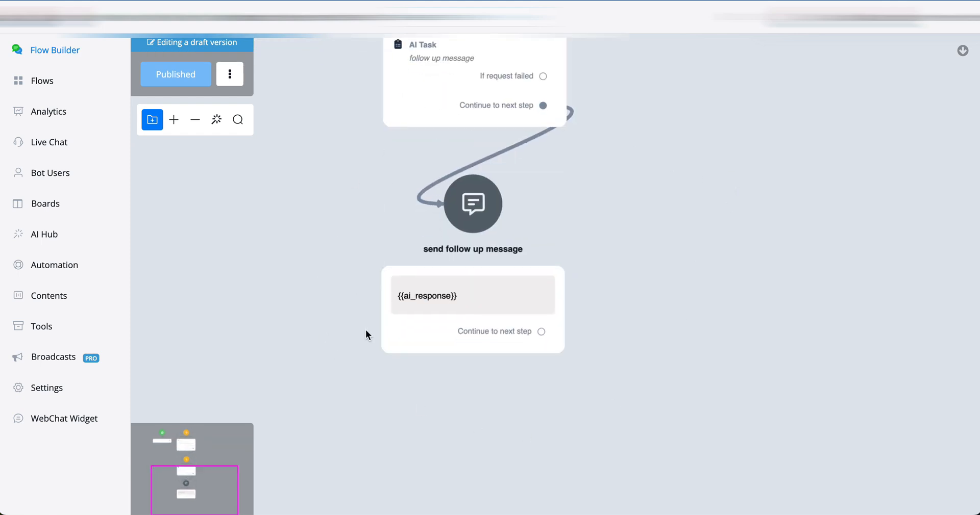
{"action": "left_click", "coordinate": [473, 296]}
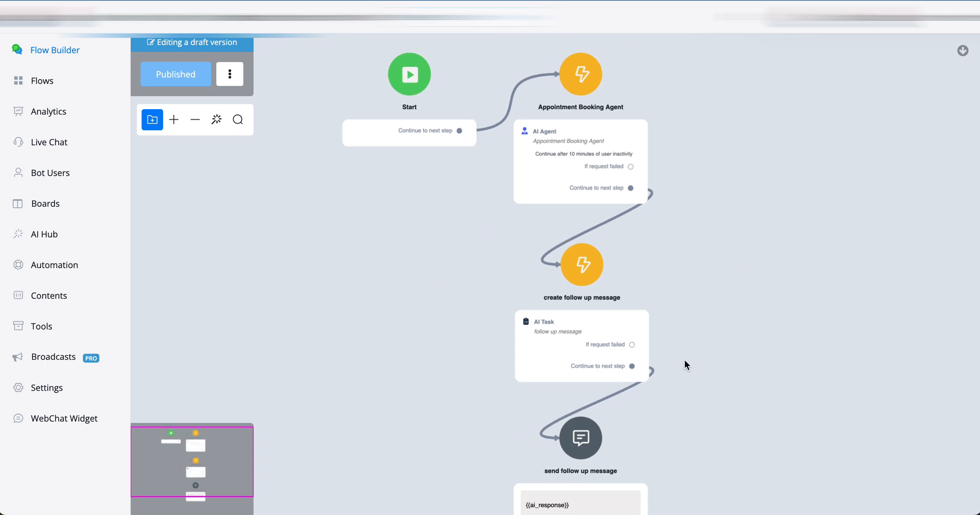
{"action": "mouse_move", "coordinate": [720, 146]}
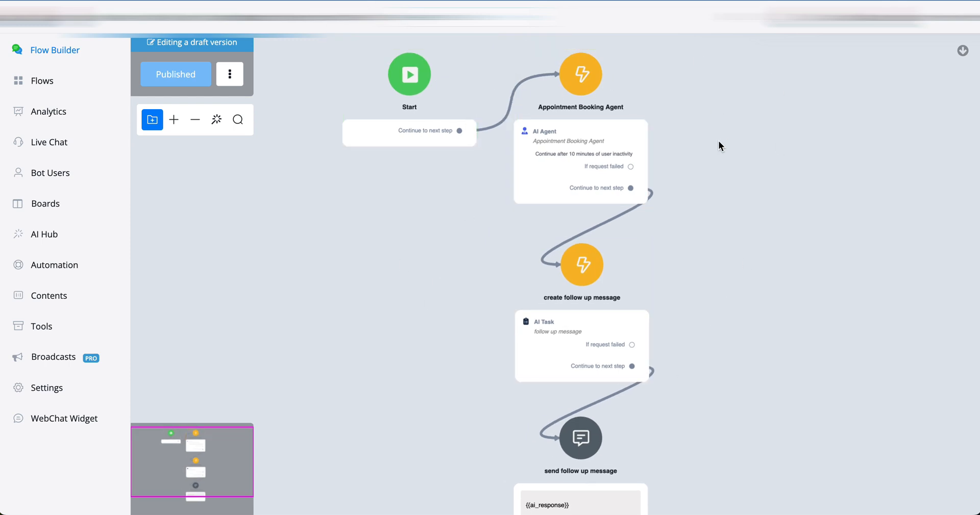